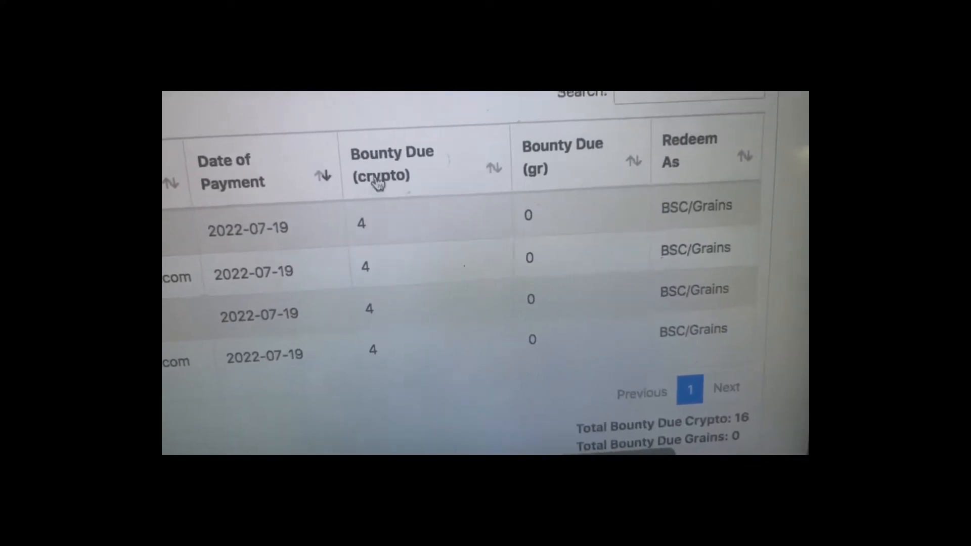
- Scroll the gold price calculator to read the $57.063 value for 16 grains
scroll(down, 3)
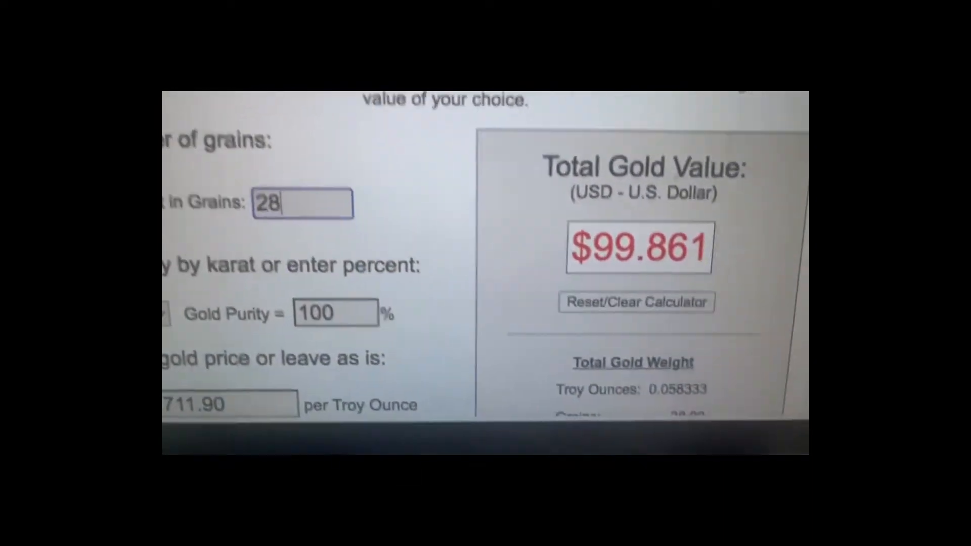
scroll(down, 3)
text(16)
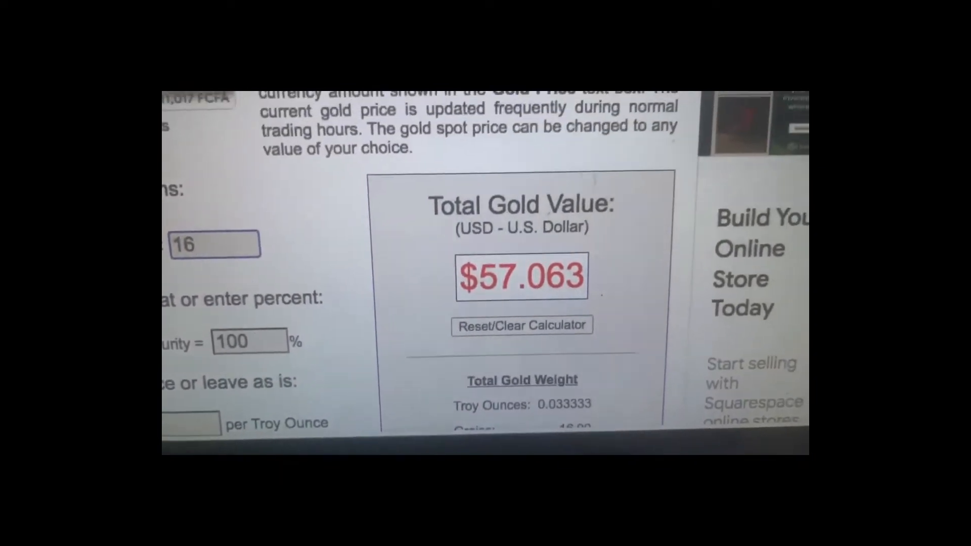
scroll(down, 3)
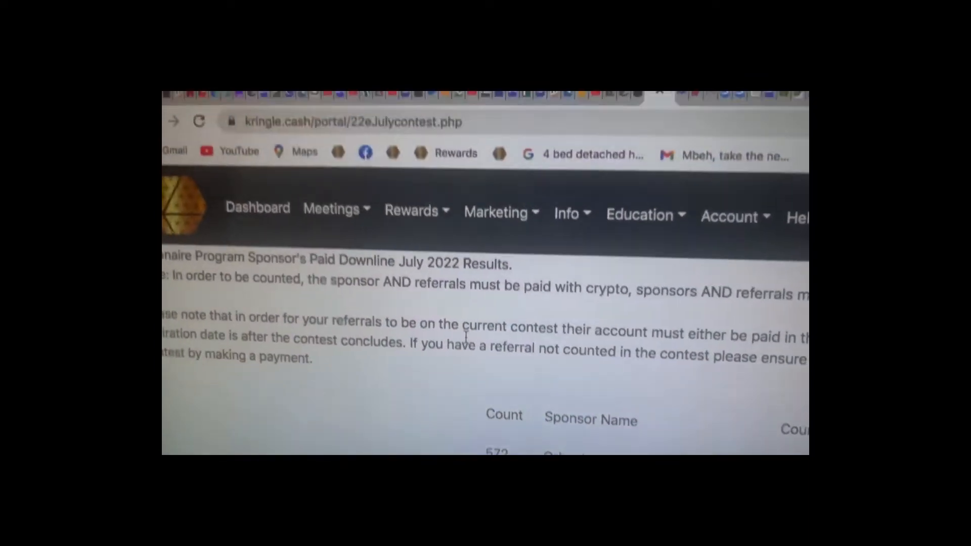
scroll(down, 3)
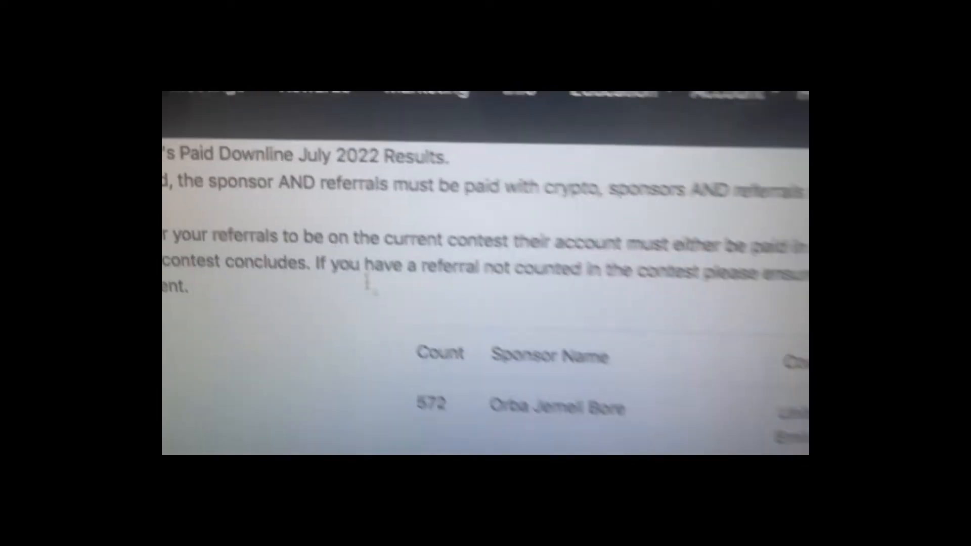
scroll(down, 3)
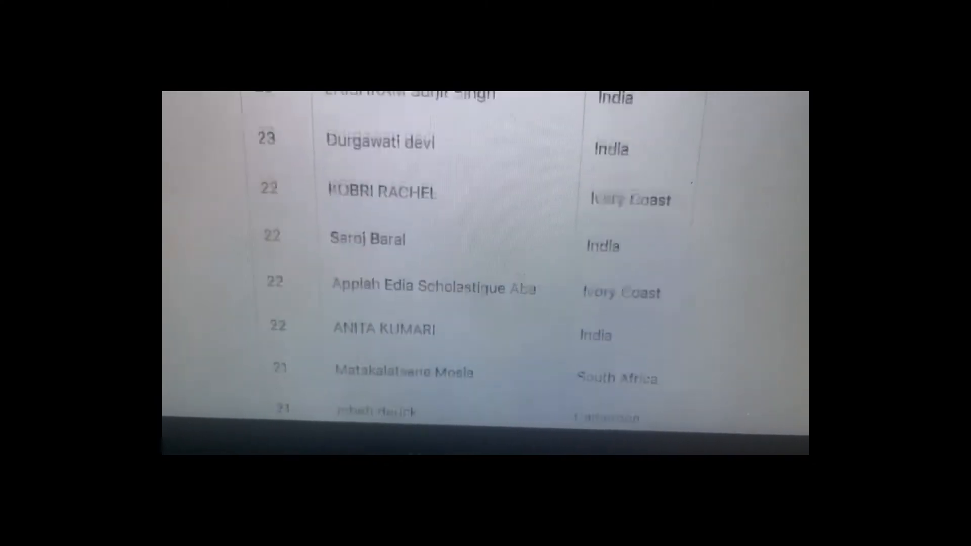
scroll(down, 3)
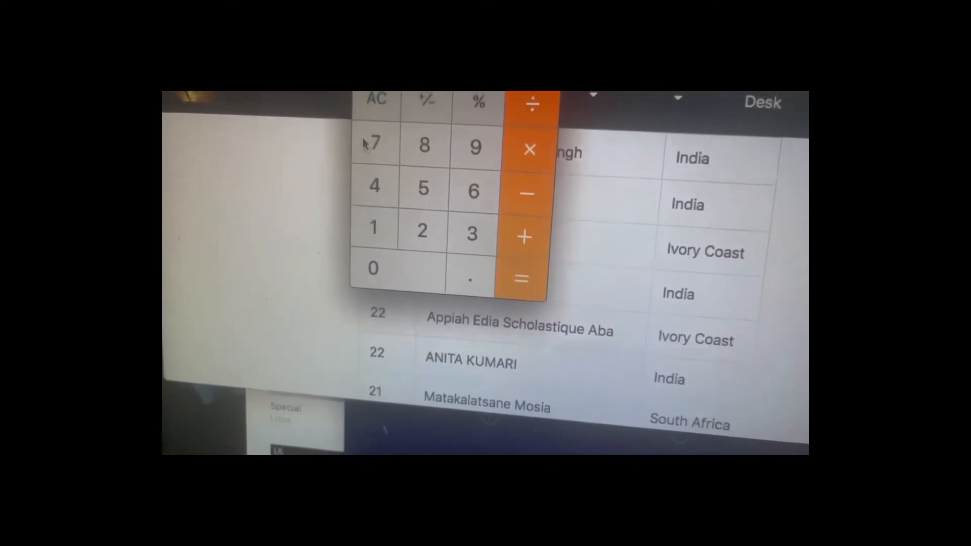
- Enter a number key in Calculator to begin tallying contest earnings
click(372, 145)
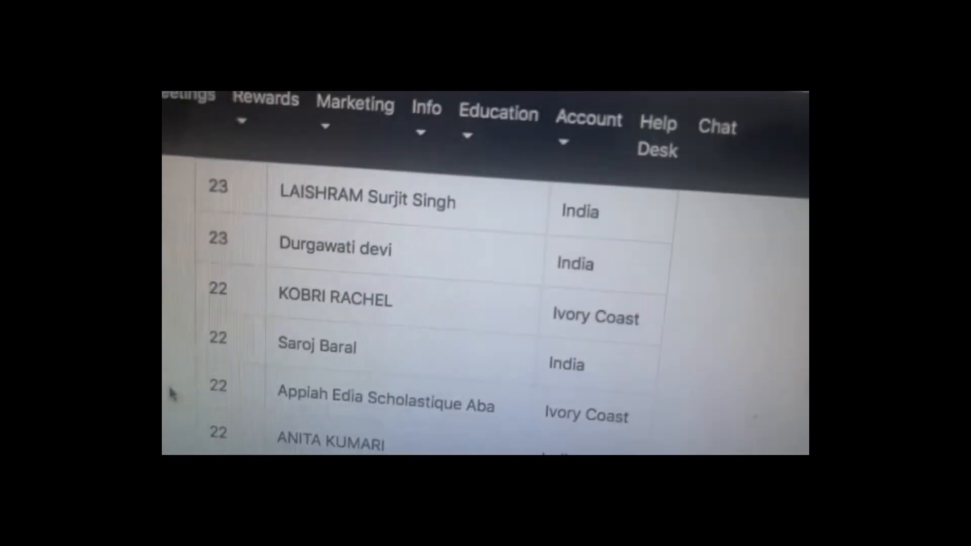
- Scroll the July 2022 contest ranking down to sponsors with 20–21 referrals
scroll(down, 3)
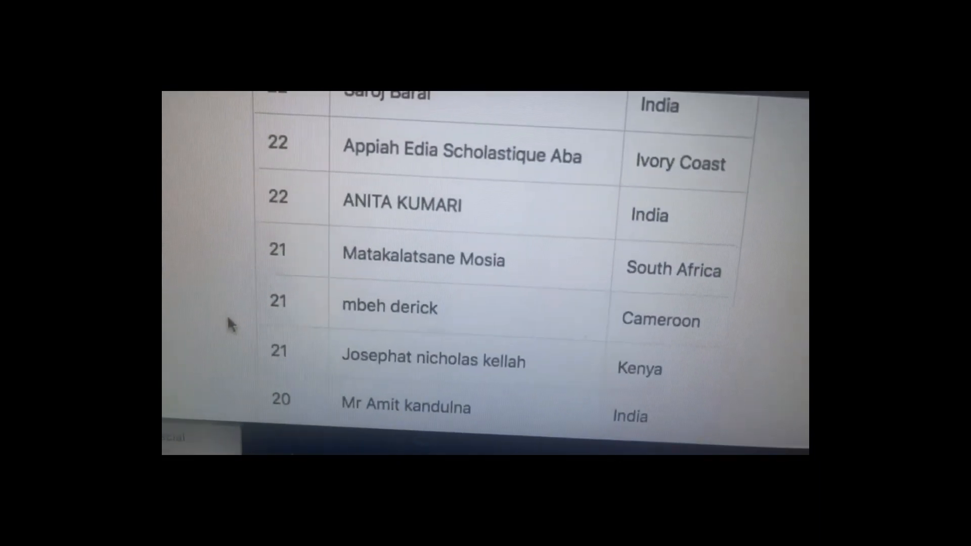